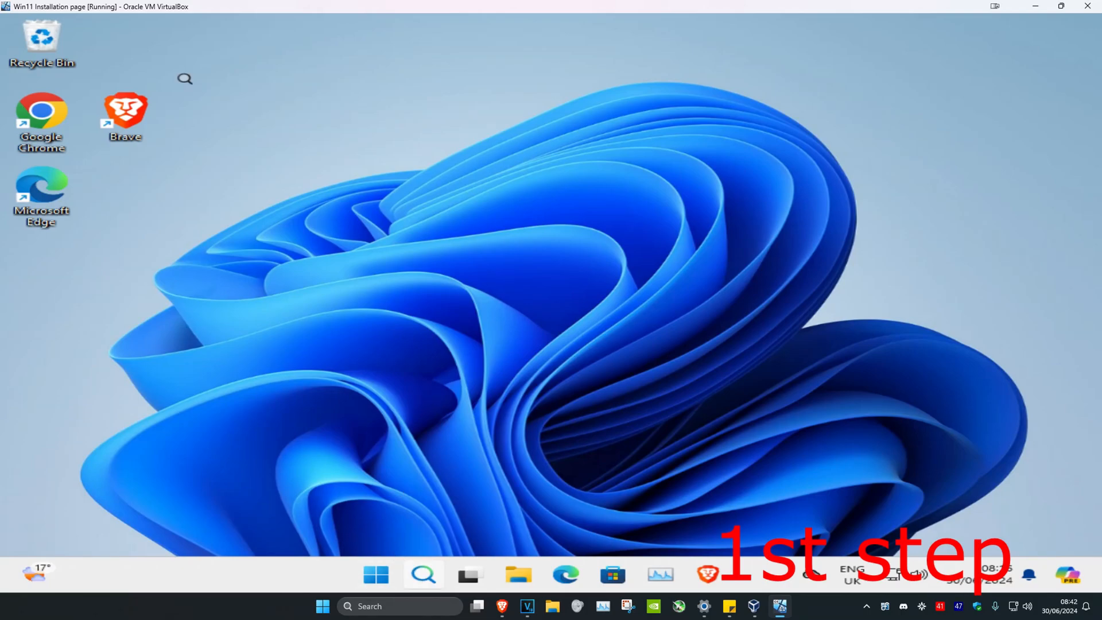
Step: Launch Command Prompt as administrator from Windows Search and approve the UAC prompt
type("cmd")
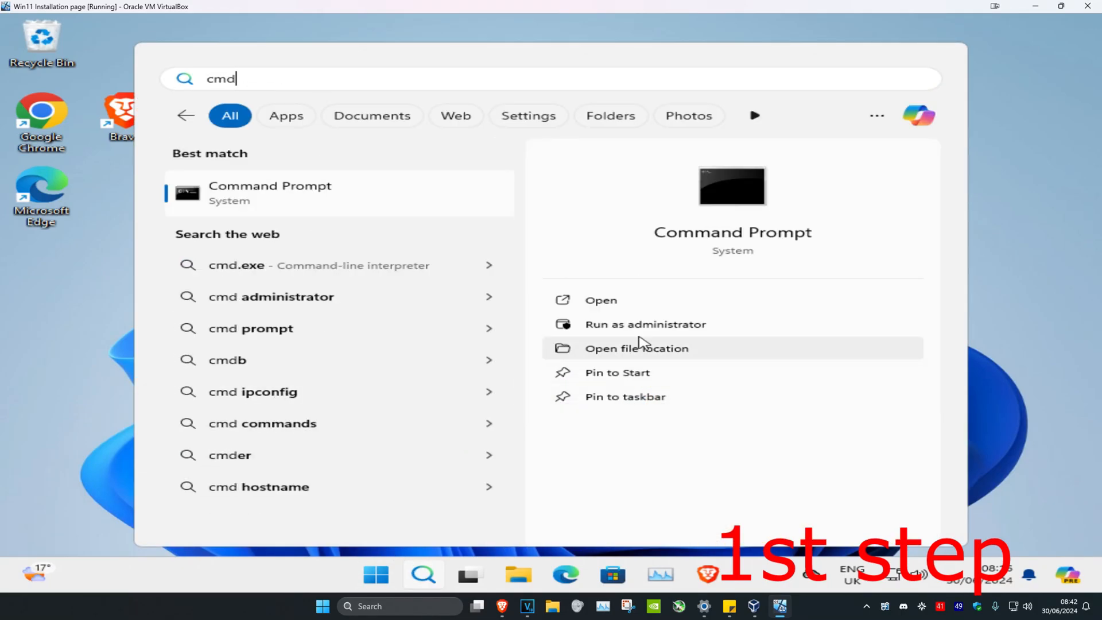
left_click(644, 323)
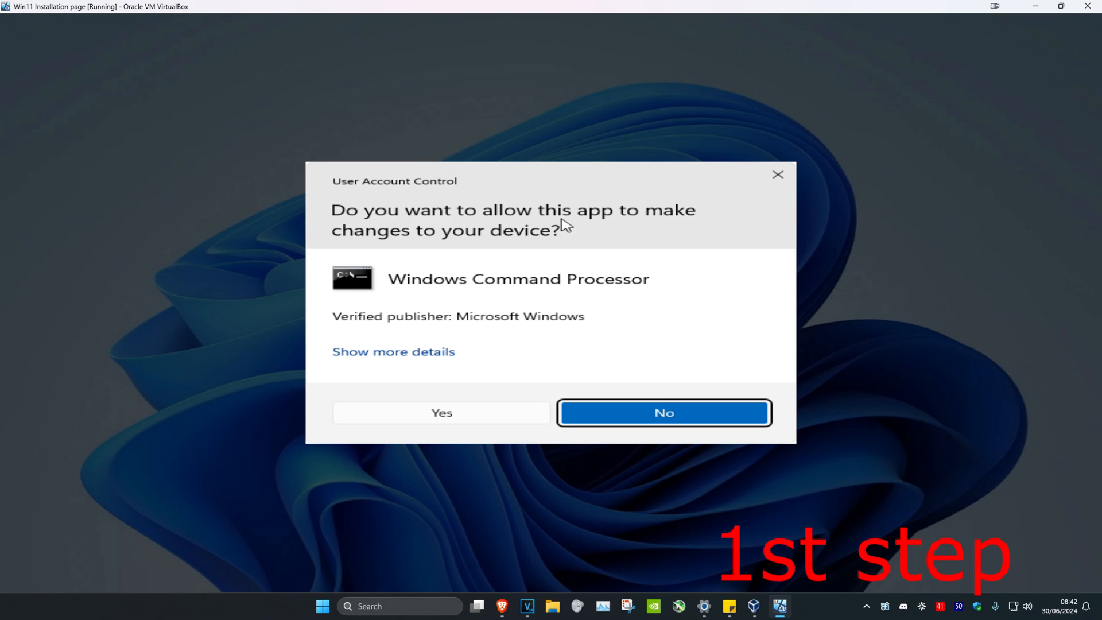
left_click(441, 412)
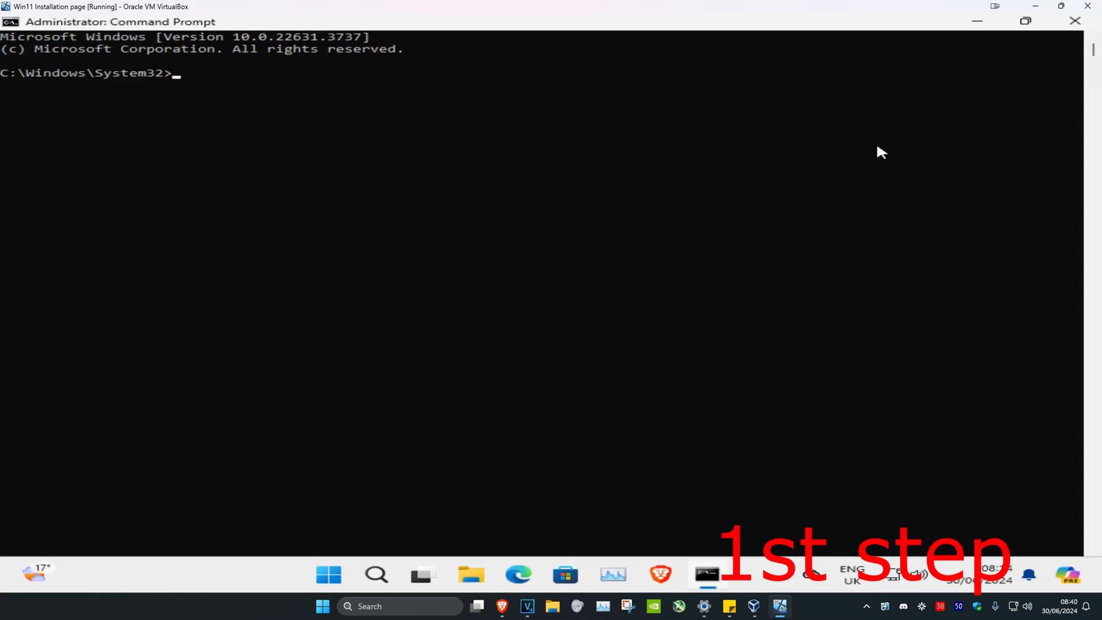
Step: Run netsh winsock reset, ipconfig /flushdns and ipconfig /renew
type("netsh")
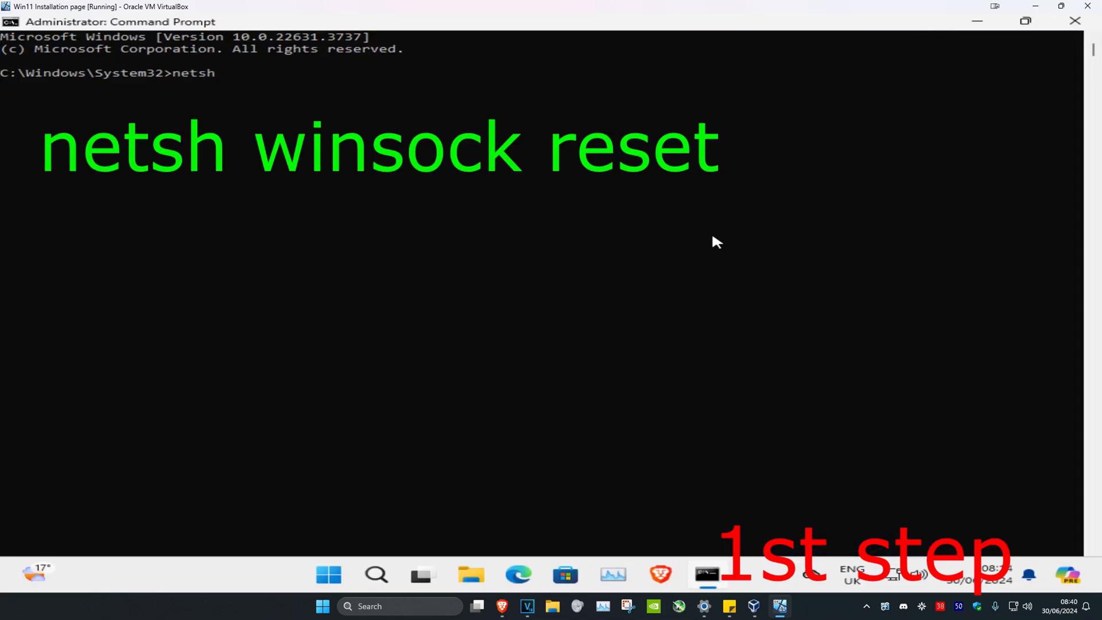
type("winsock reset")
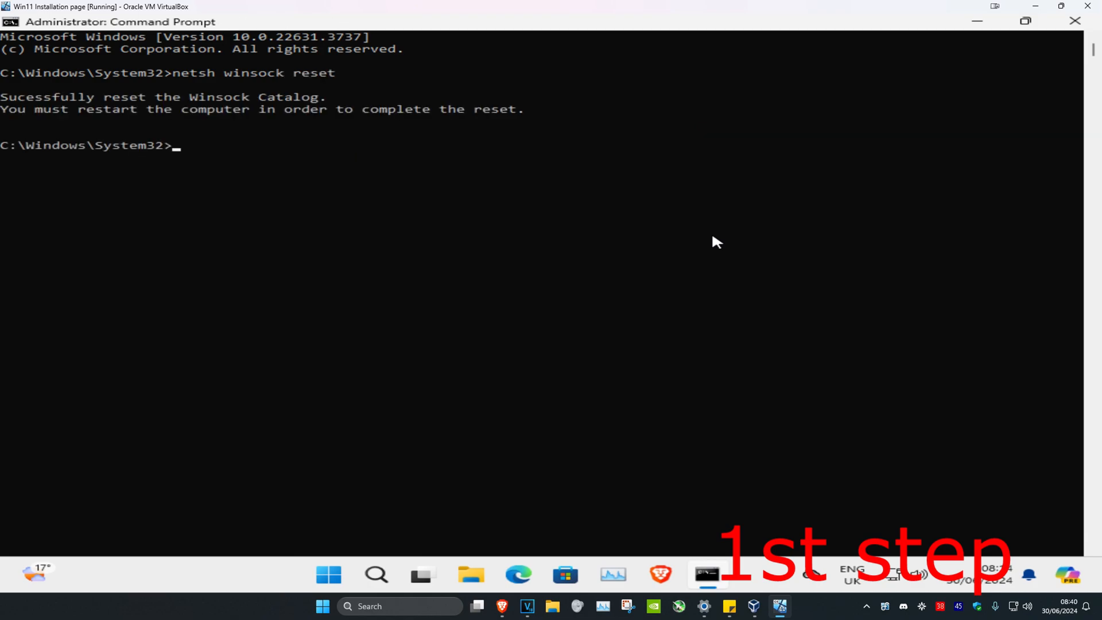
type("ipconfig")
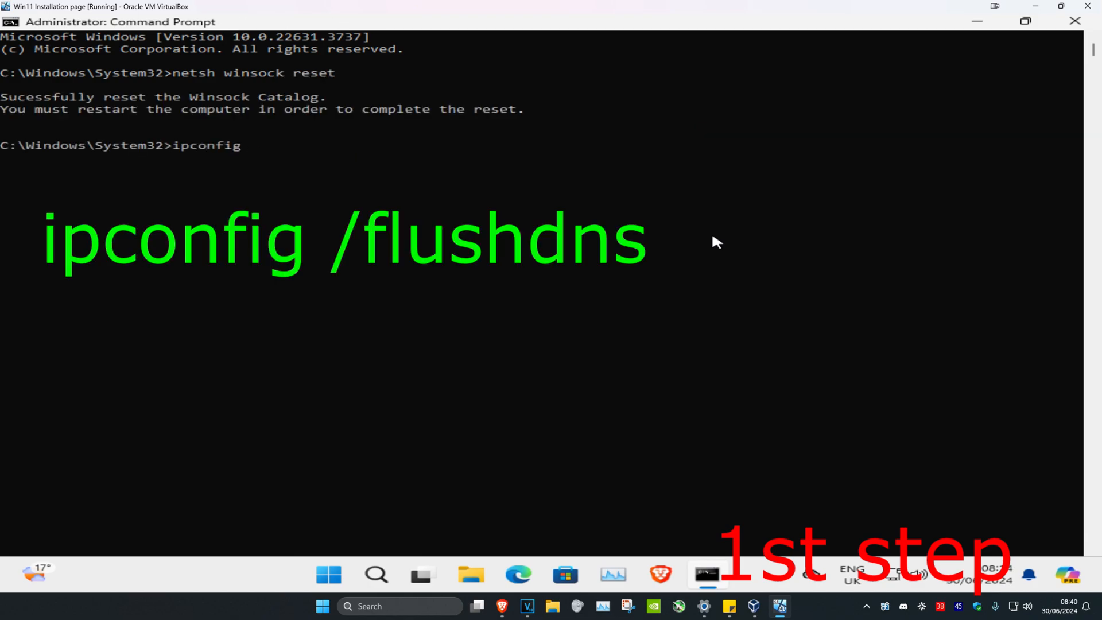
type("/flushdns")
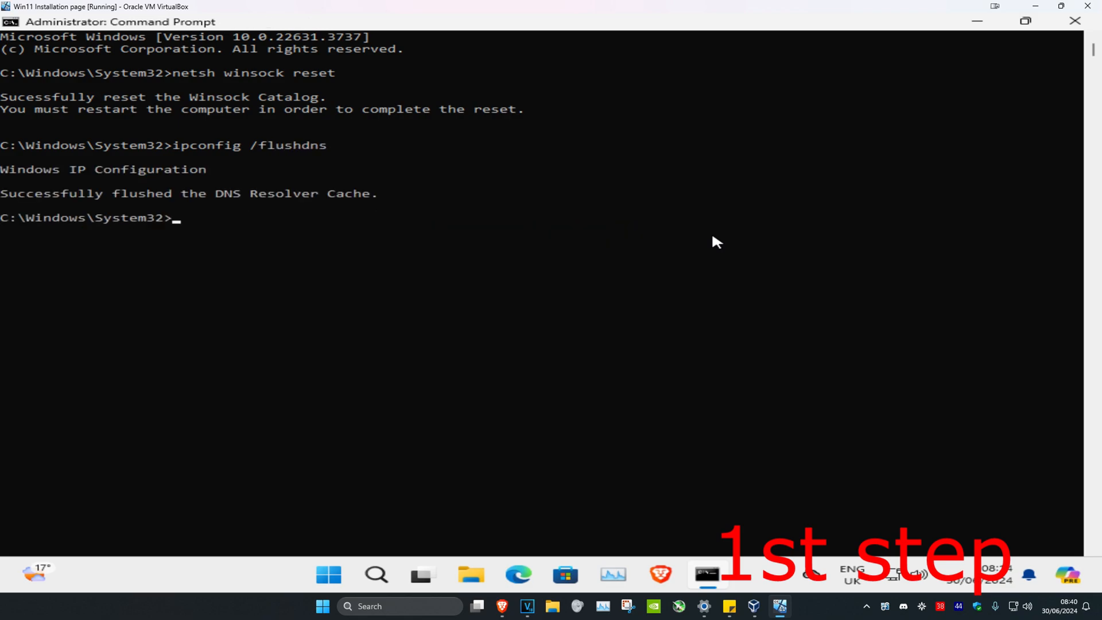
type("ipconfig /renew")
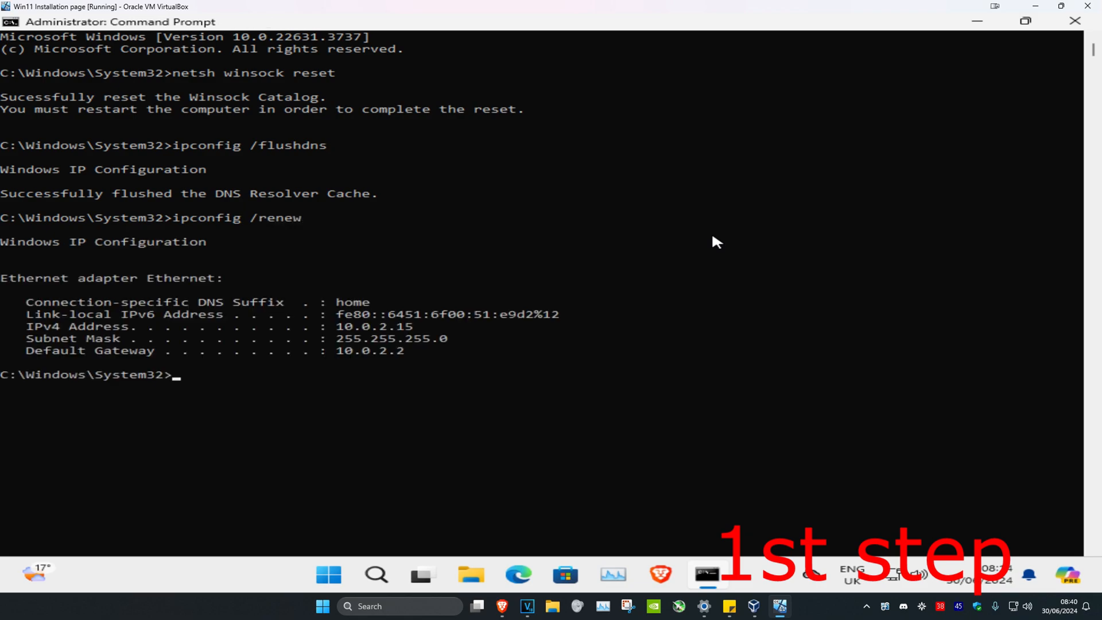
Step: Run netsh int ip reset to reset the IP stack
type("netsh")
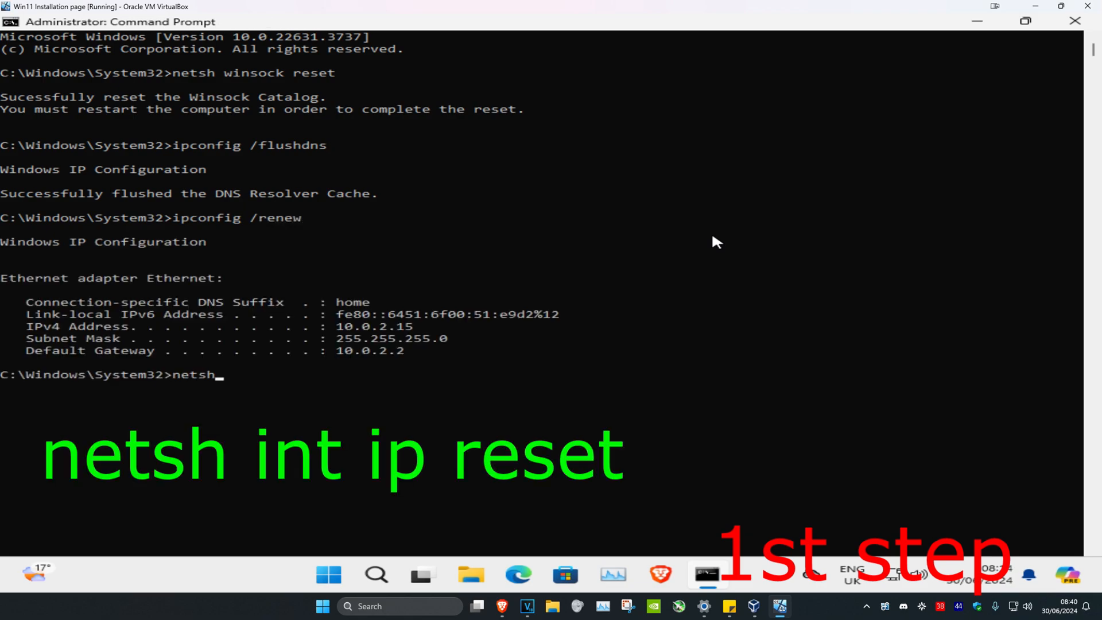
type("int ip")
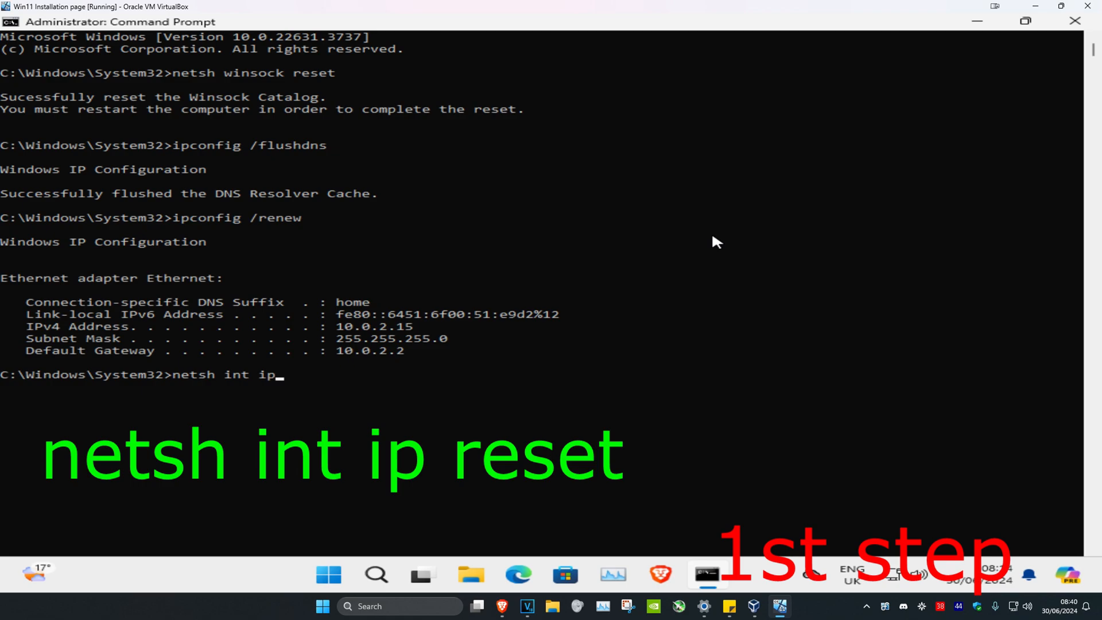
key("enter")
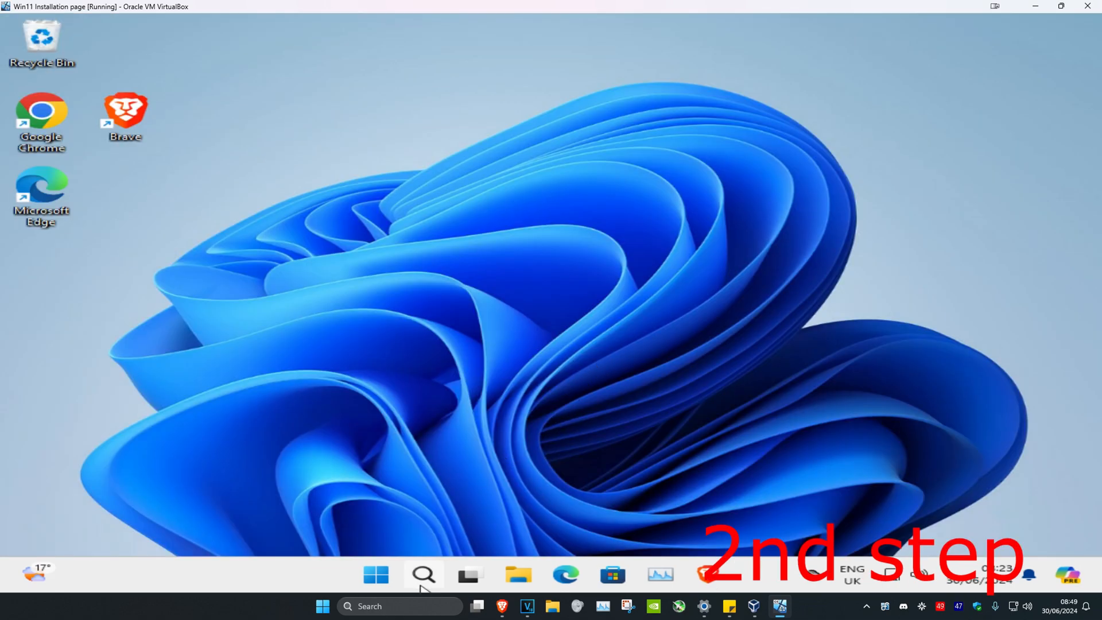
Step: Reach the Ethernet adapter's TCP/IPv4 properties via 'view network connections'
type("view network connections")
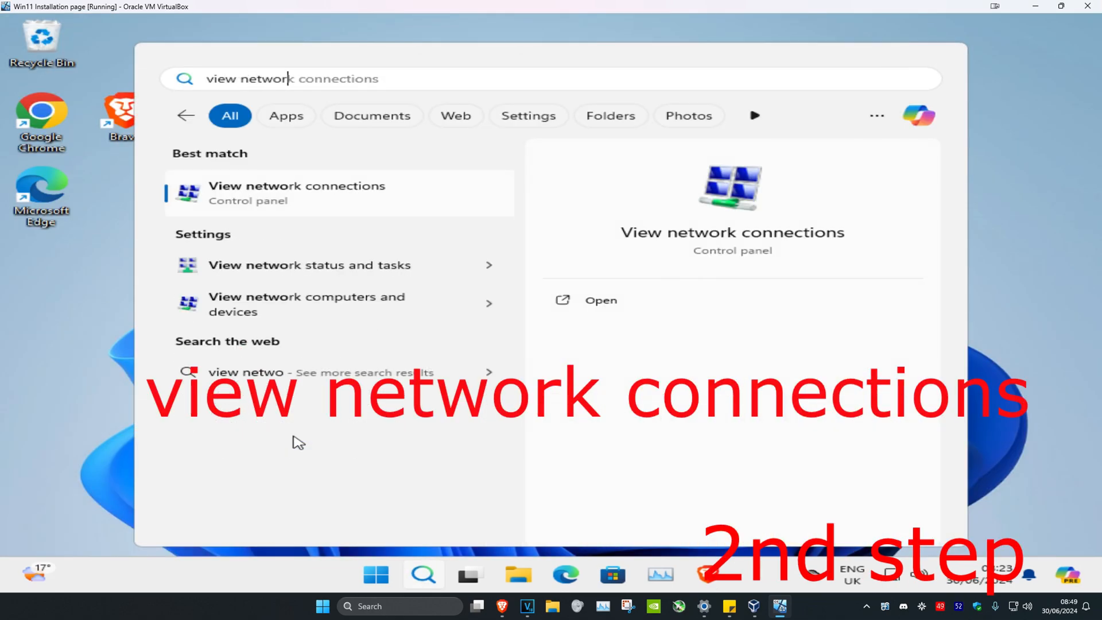
left_click(296, 193)
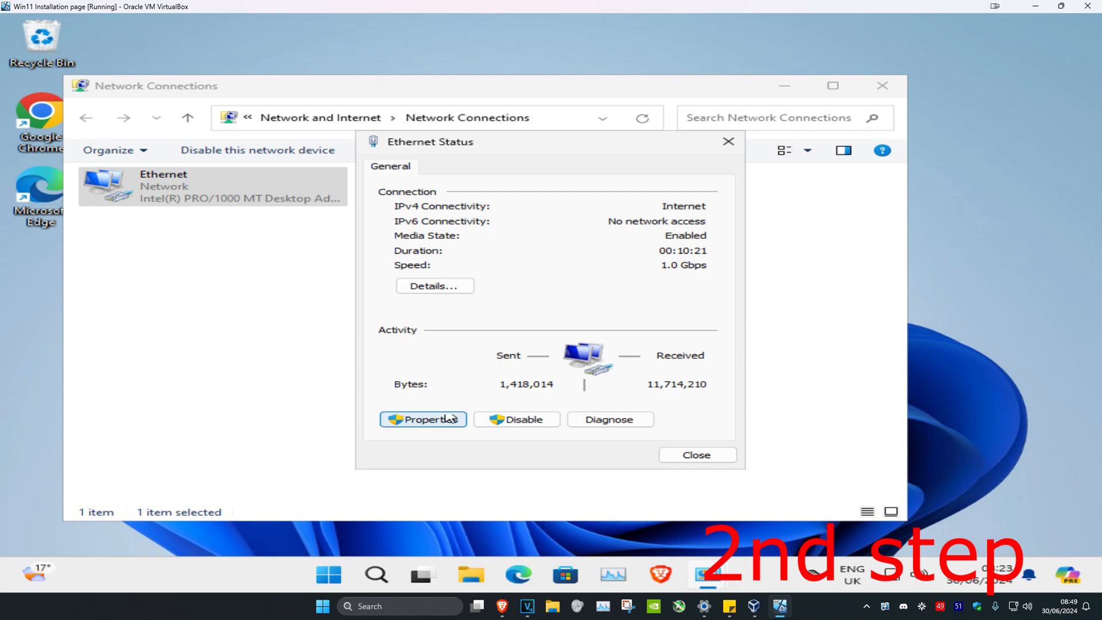
left_click(421, 419)
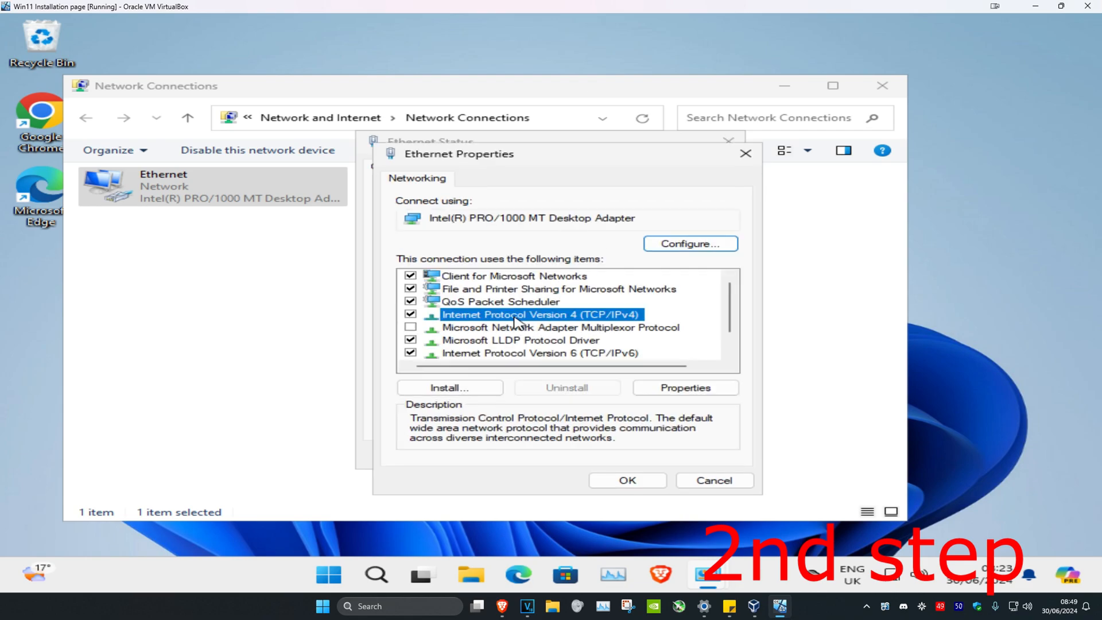
left_click(683, 387)
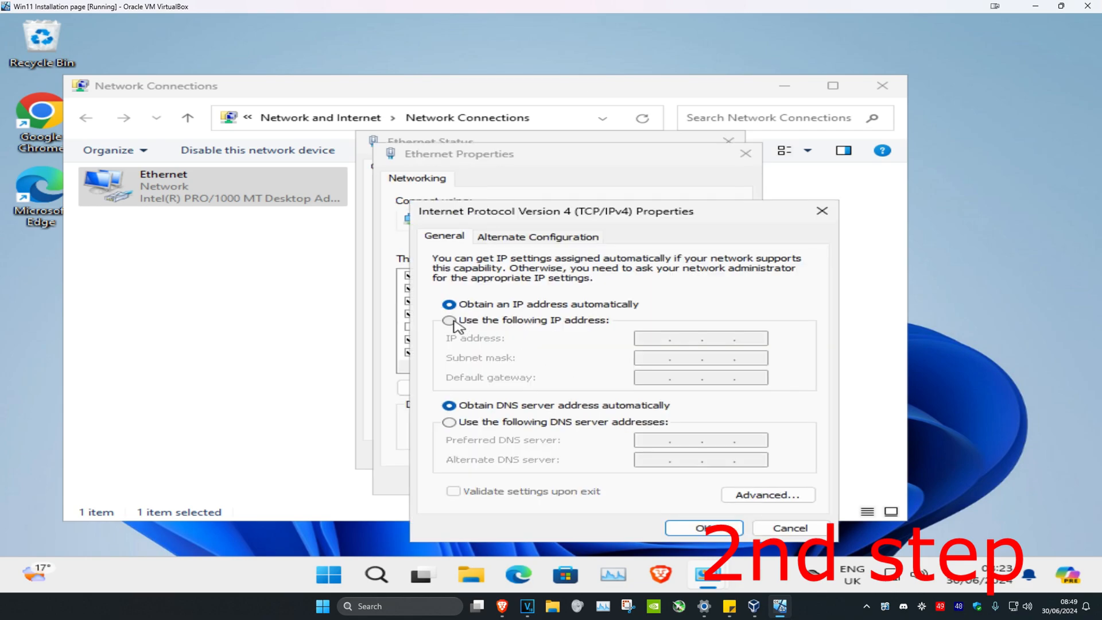
Step: Set static IP 192.168.2.153, mask 255.255.255.0 and gateway 192.168.2.2
left_click(448, 320)
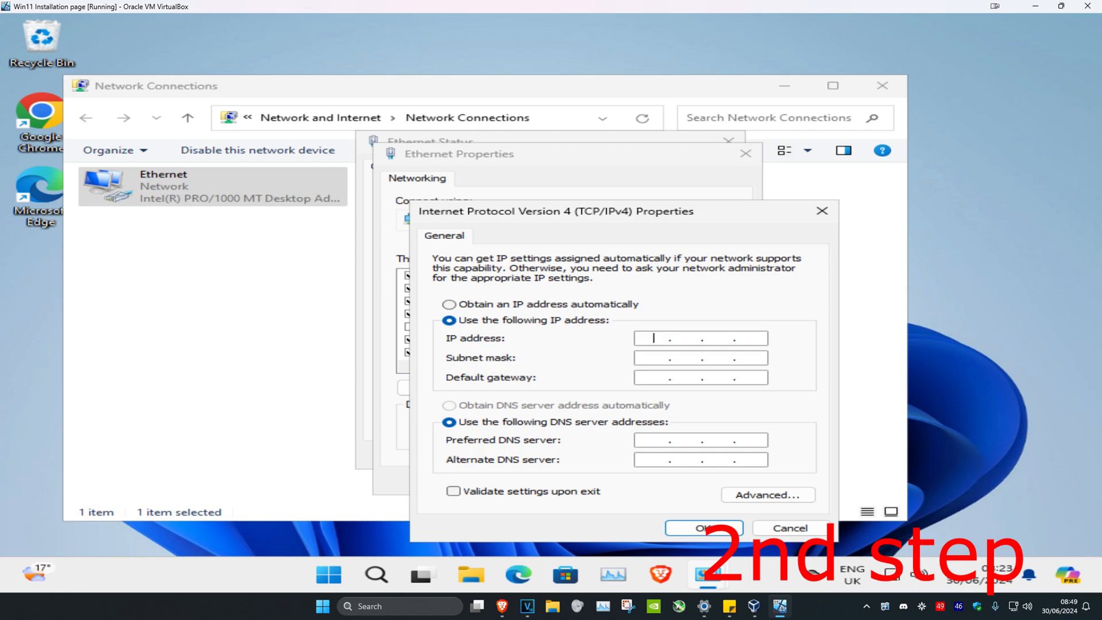
type("192.168")
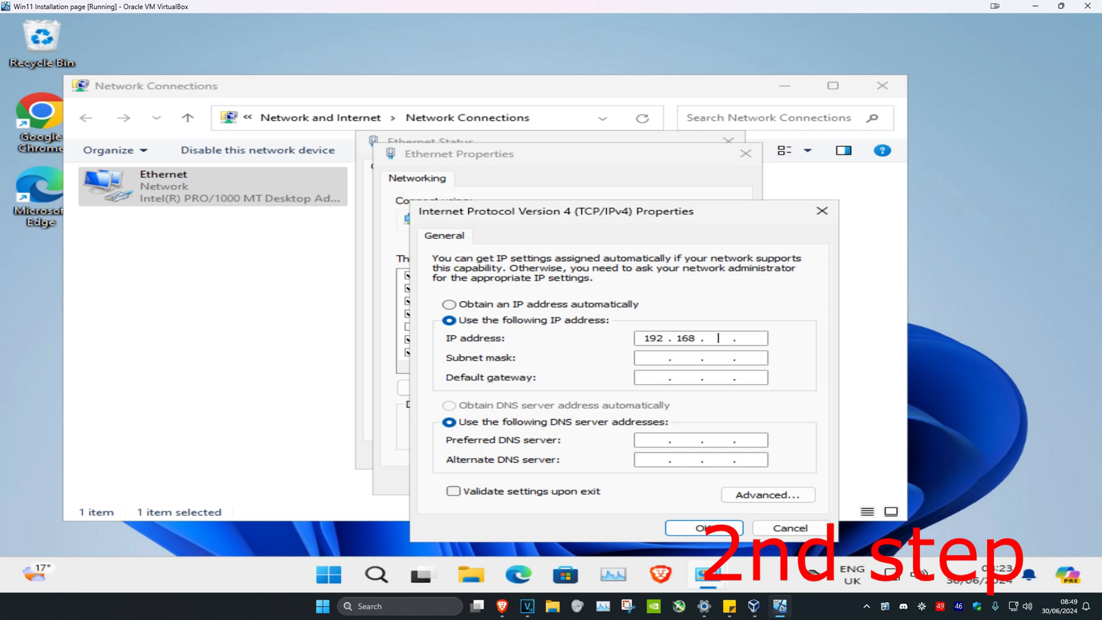
type("2153")
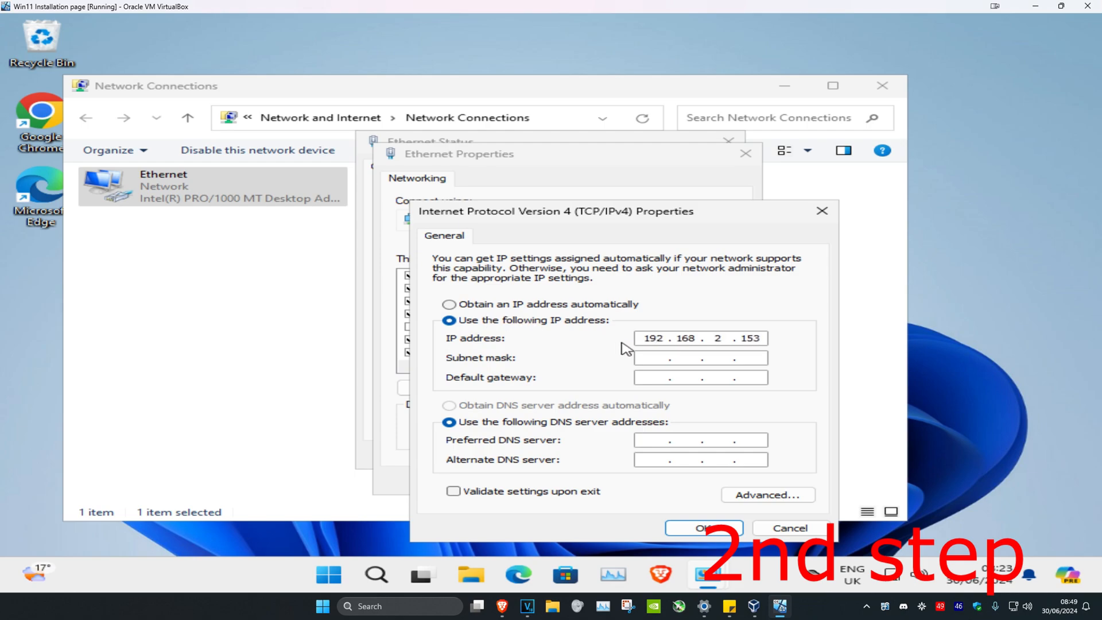
type("255.255.255.0")
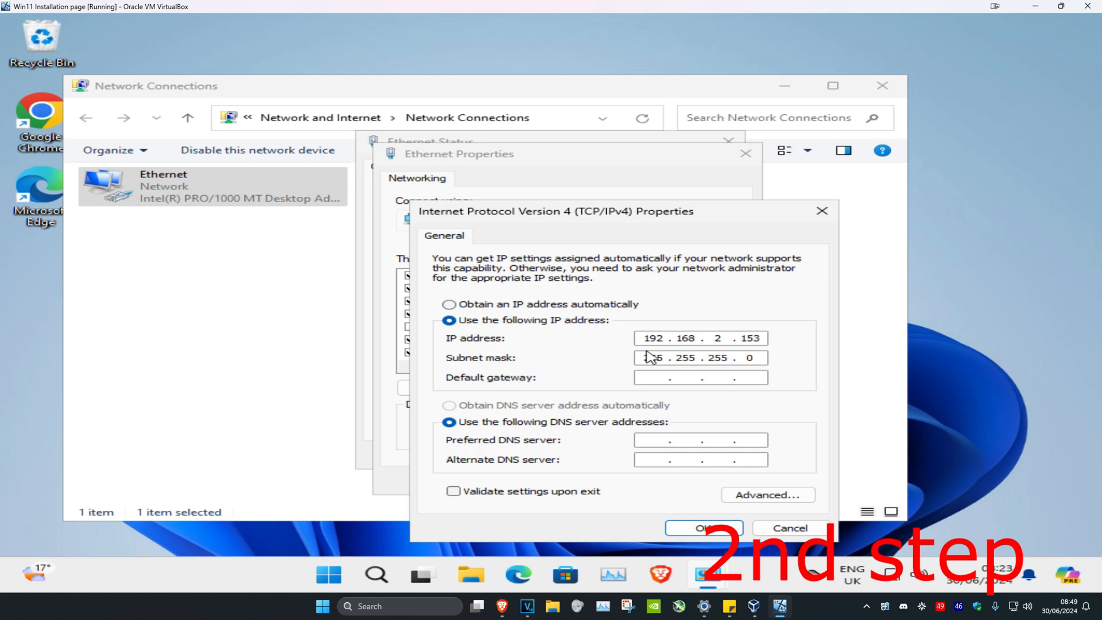
left_click(700, 376)
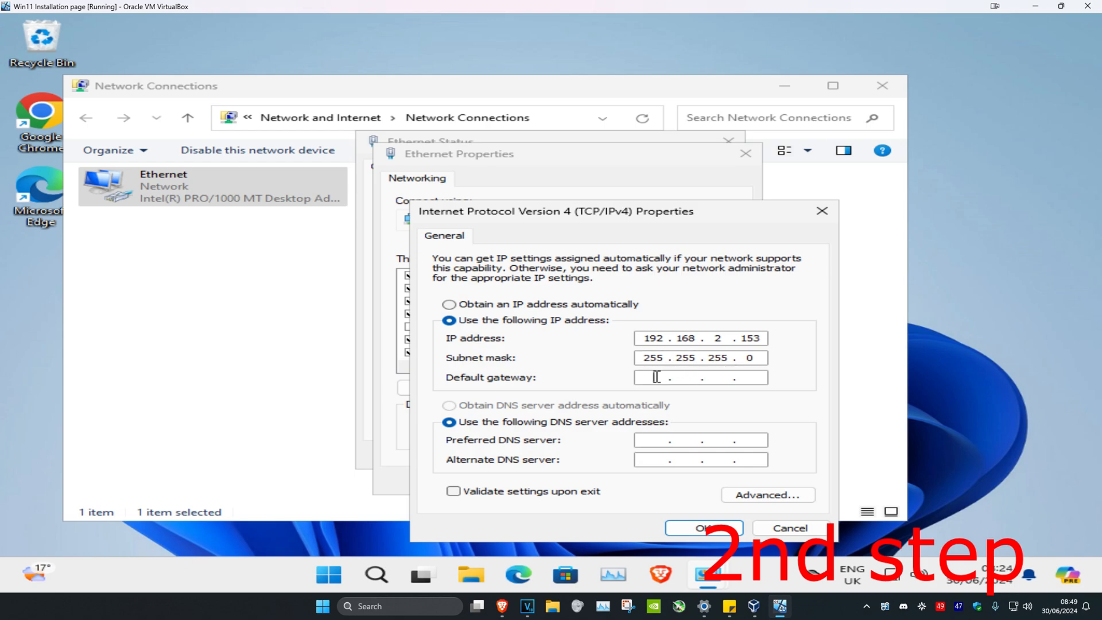
type("192 . 168 . 2 . 2")
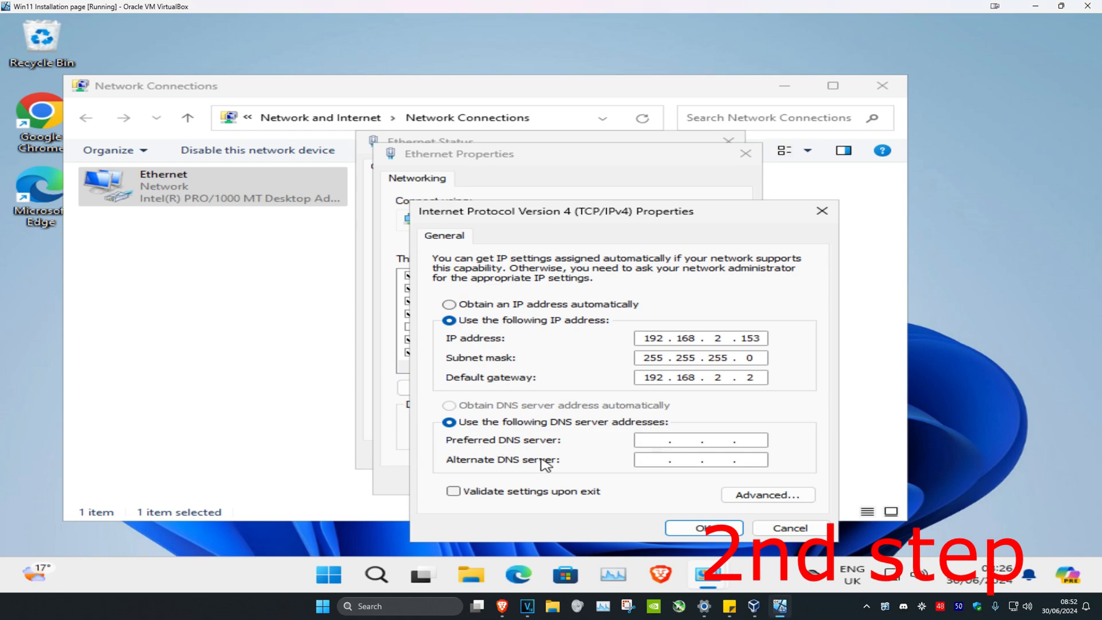
Step: Set DNS servers 1.1.1.1 and 1.0.0.x, confirm, and launch Device Manager from search
type("1.1.1.1")
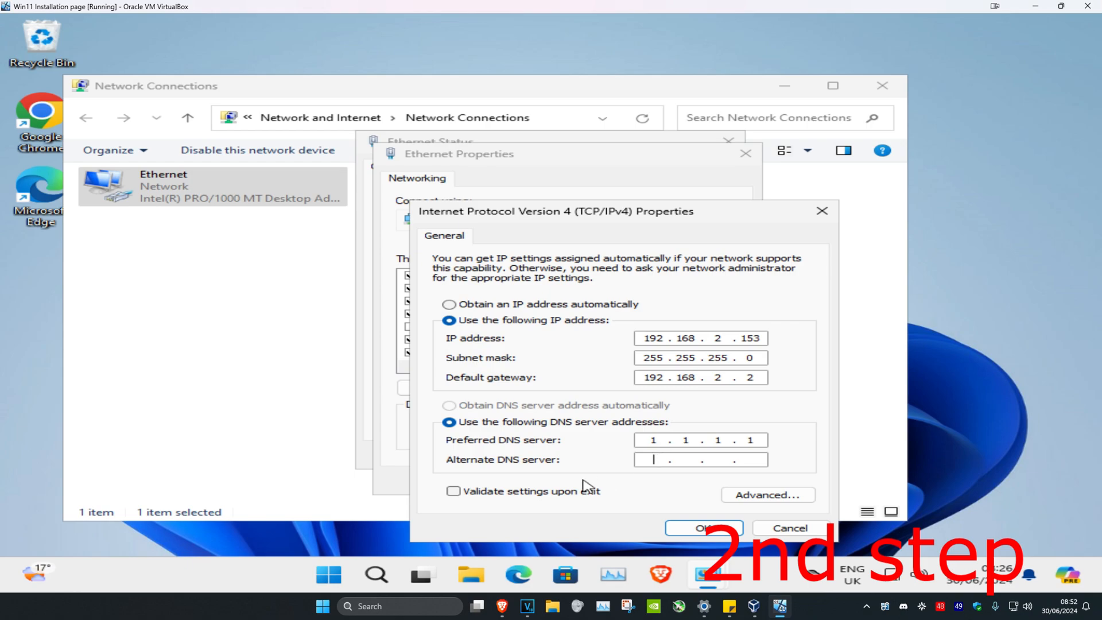
type("1.0.0.")
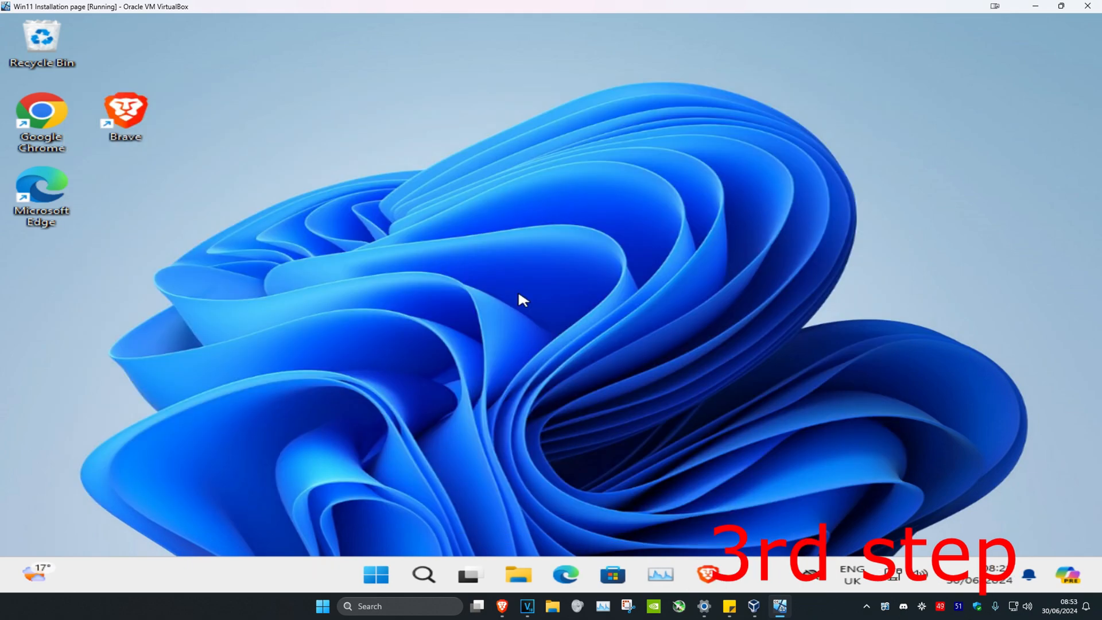
left_click(422, 575)
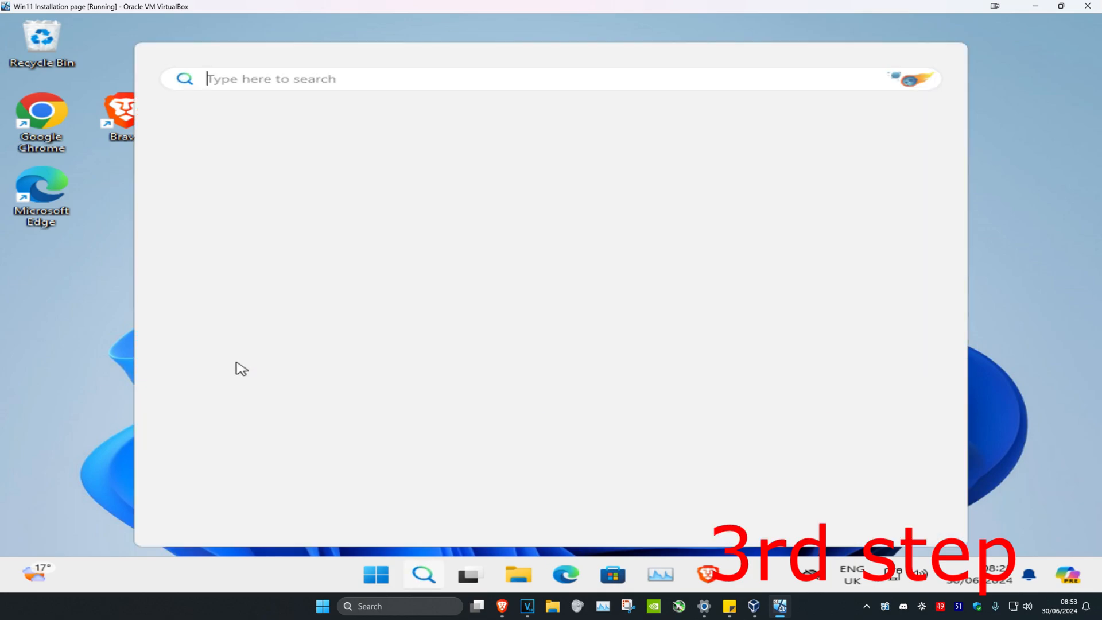
type("device manager")
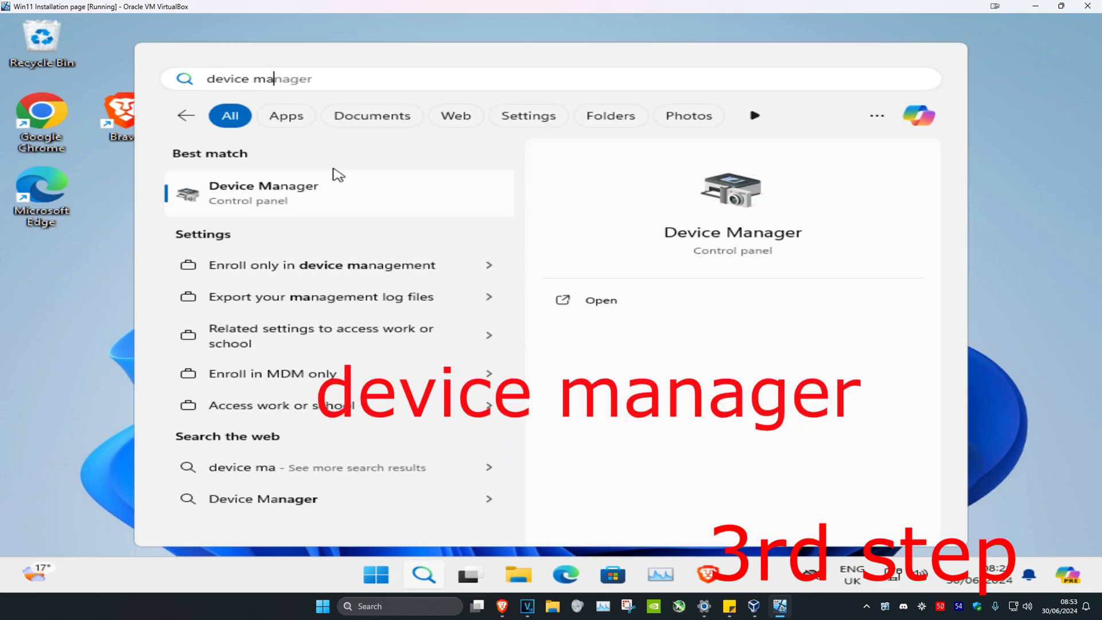
left_click(264, 192)
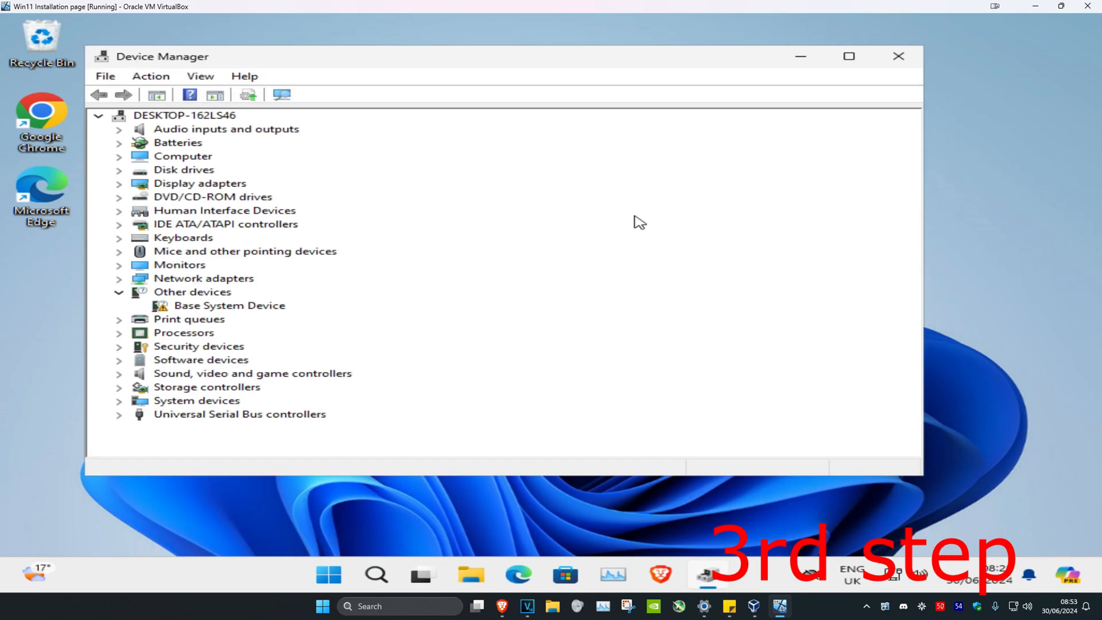
Step: Expand Network adapters to reveal the Intel PRO/1000 MT Desktop Adapter
left_click(203, 277)
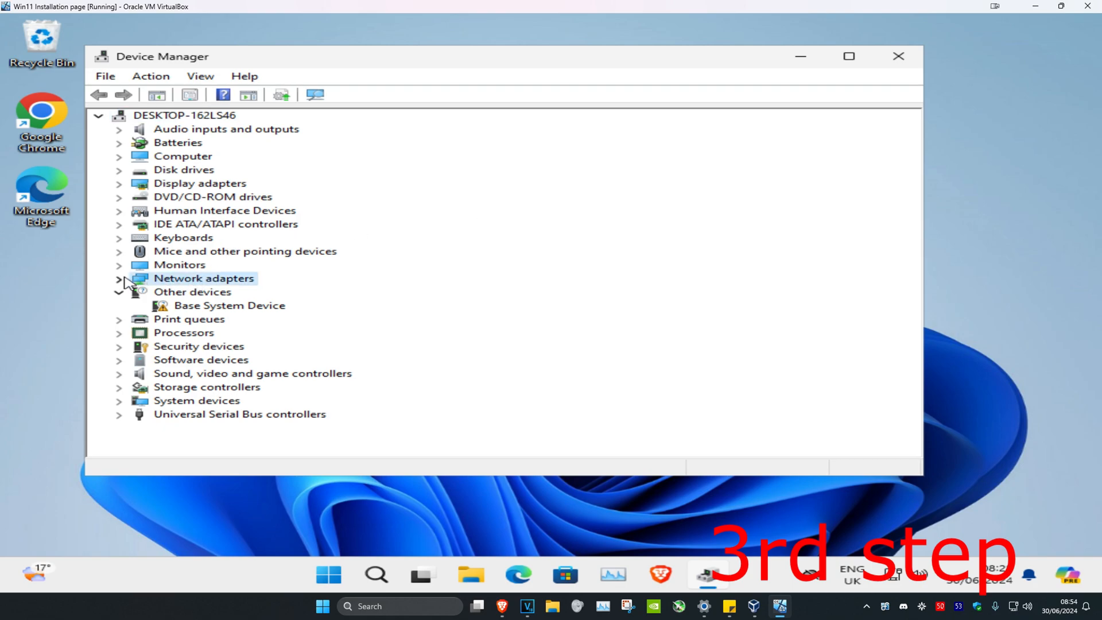
left_click(118, 277)
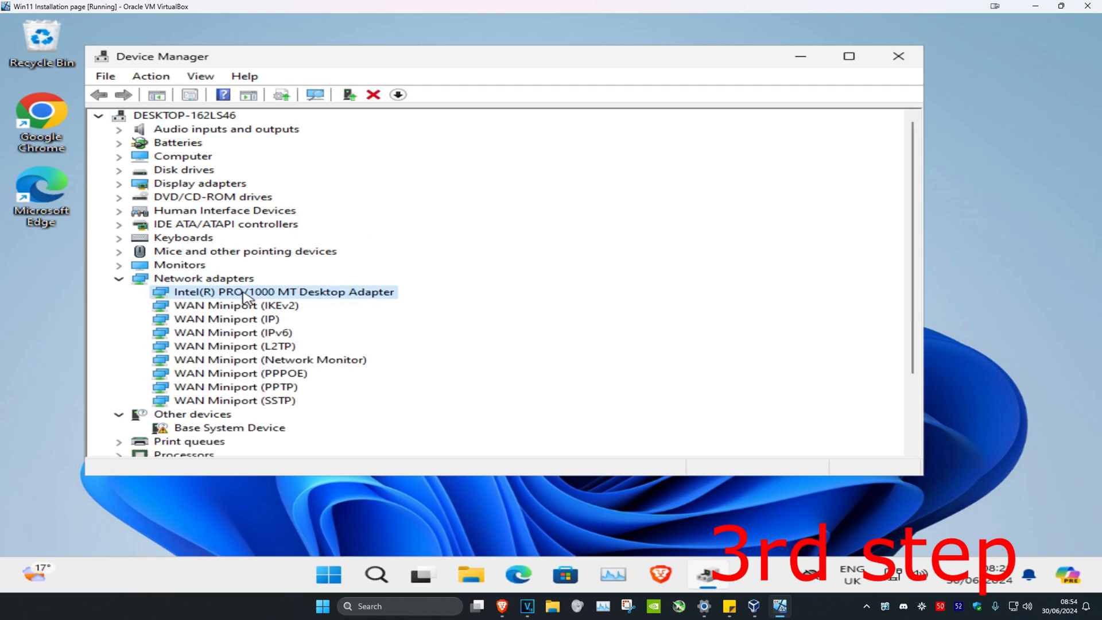